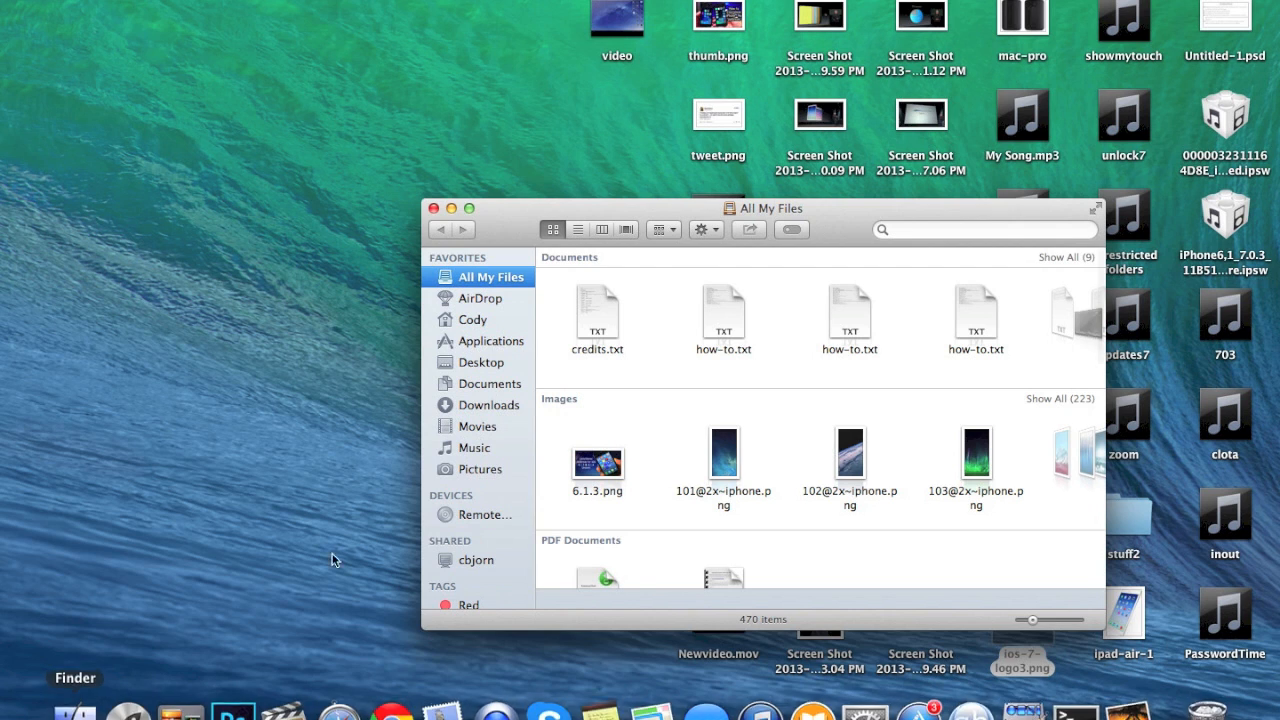
{"action": "mouse_move", "coordinate": [644, 428]}
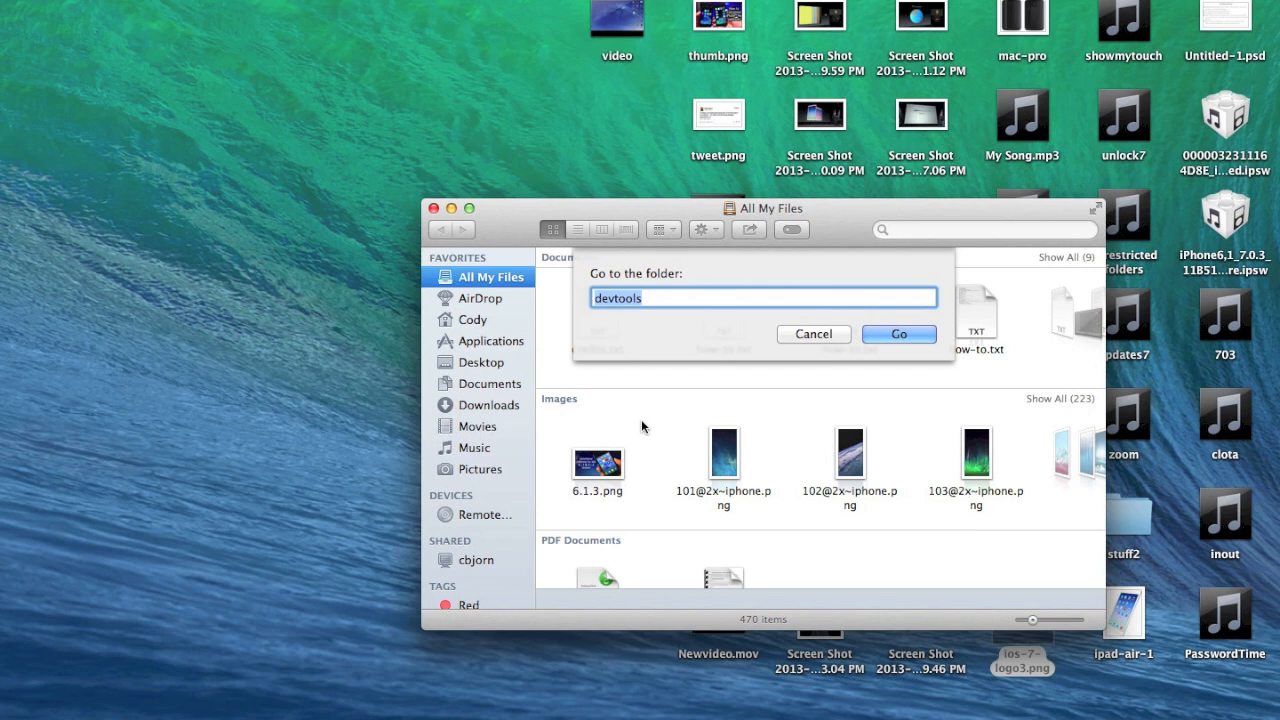
- Go to the /Library/Screen Savers/Default Collections/ folder via Go to Folder
{"action": "type", "text": "/Library/Screen Savers/Default Collections/"}
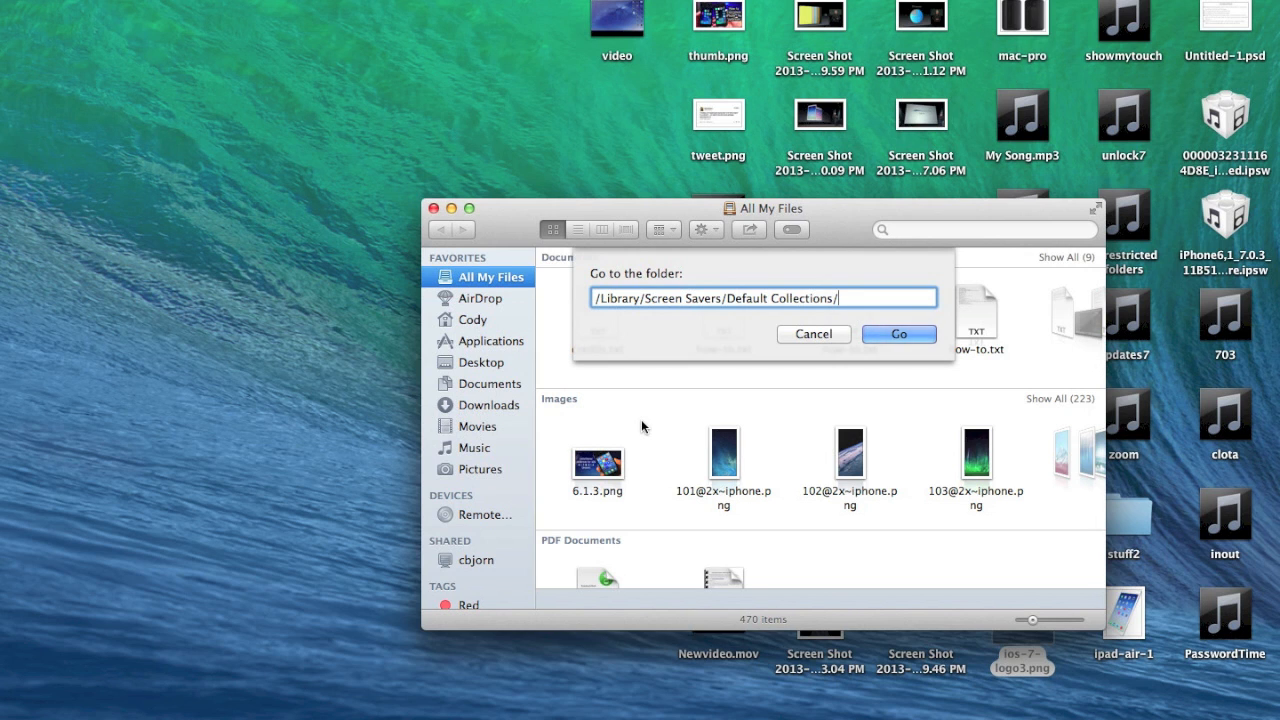
{"action": "left_click", "coordinate": [898, 334]}
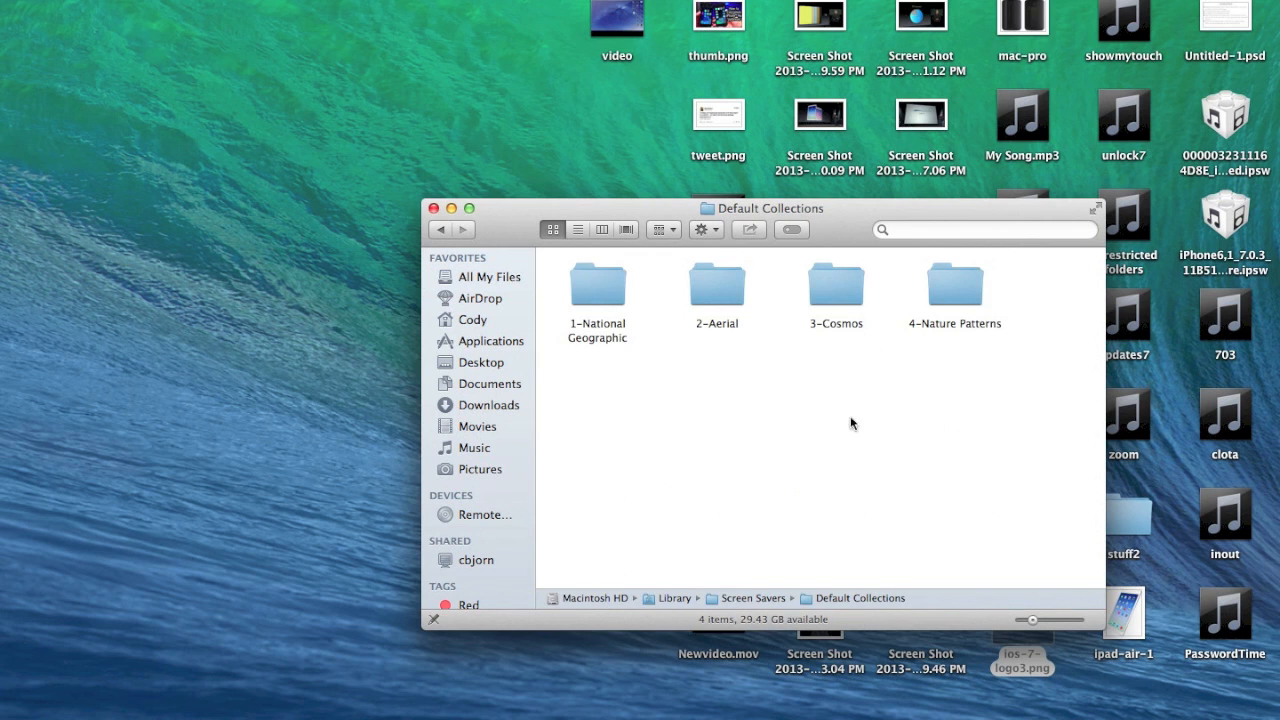
- Enter the 1-National Geographic collection to list its NatGeo images
{"action": "key", "text": "cmd+a"}
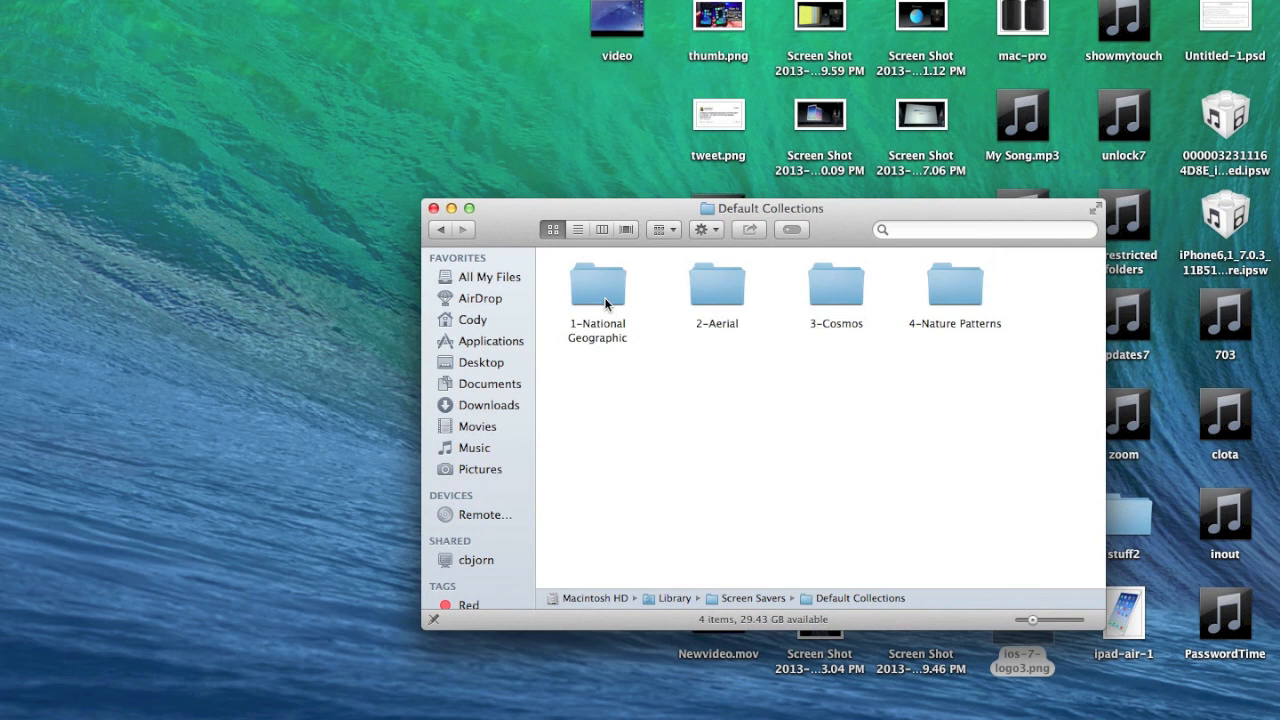
{"action": "double_click", "coordinate": [596, 284]}
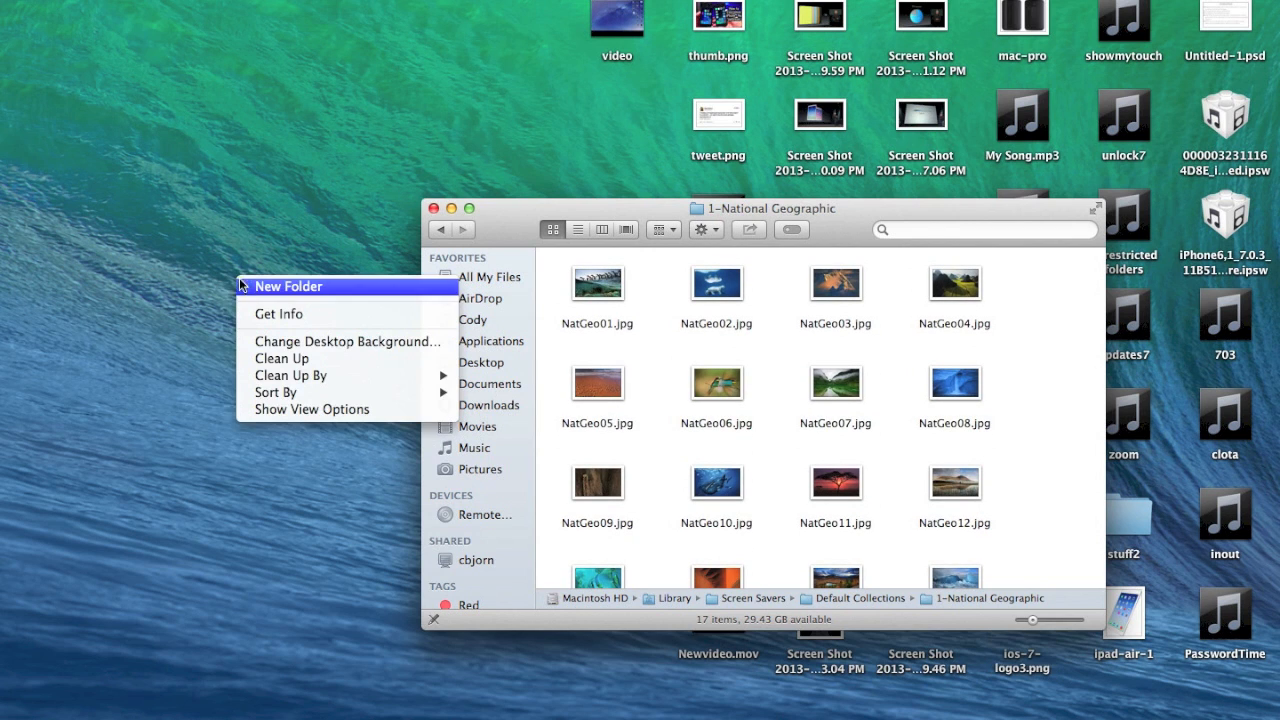
- Create a new desktop folder and name it Wallpapers
{"action": "left_click", "coordinate": [288, 286]}
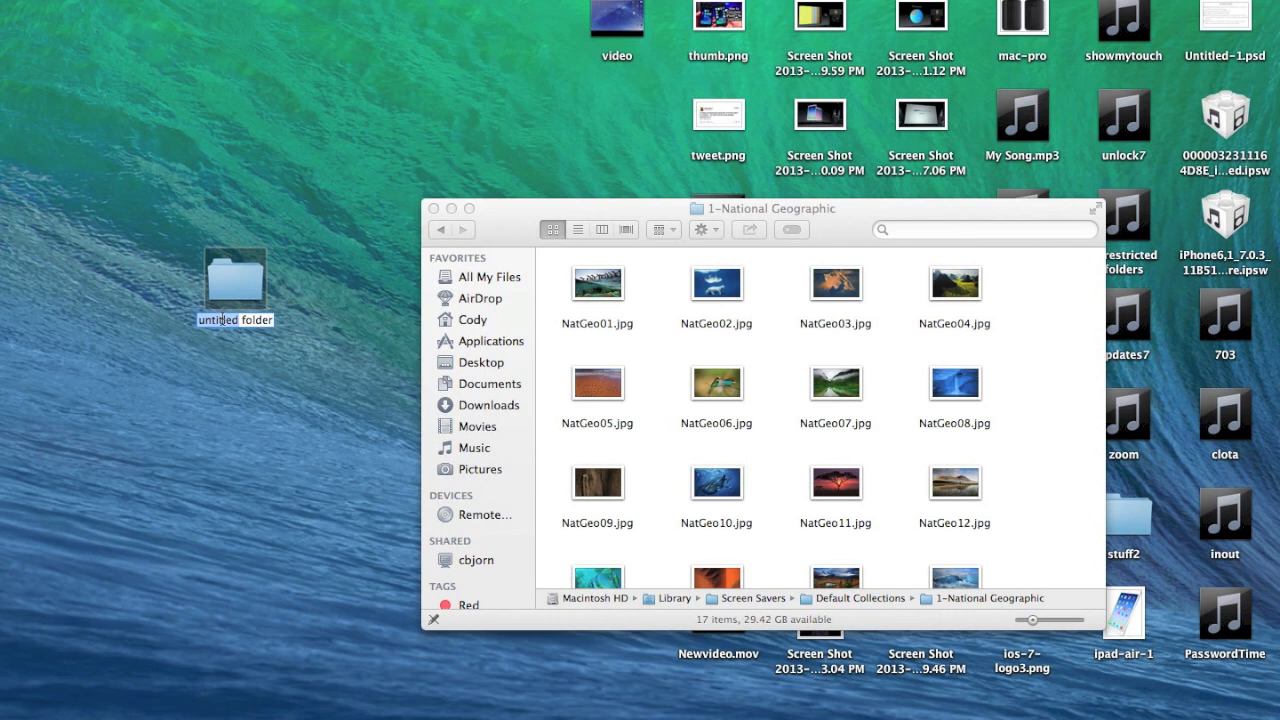
{"action": "type", "text": "folder"}
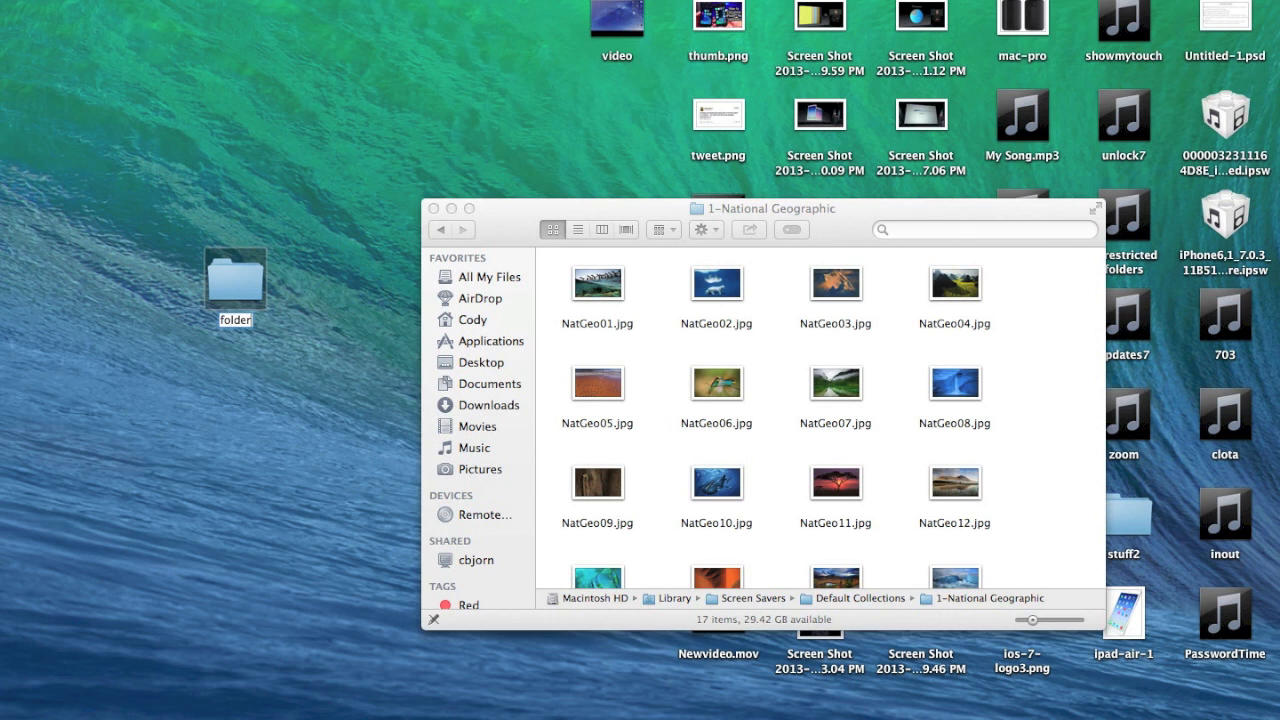
{"action": "type", "text": "Wallpae"}
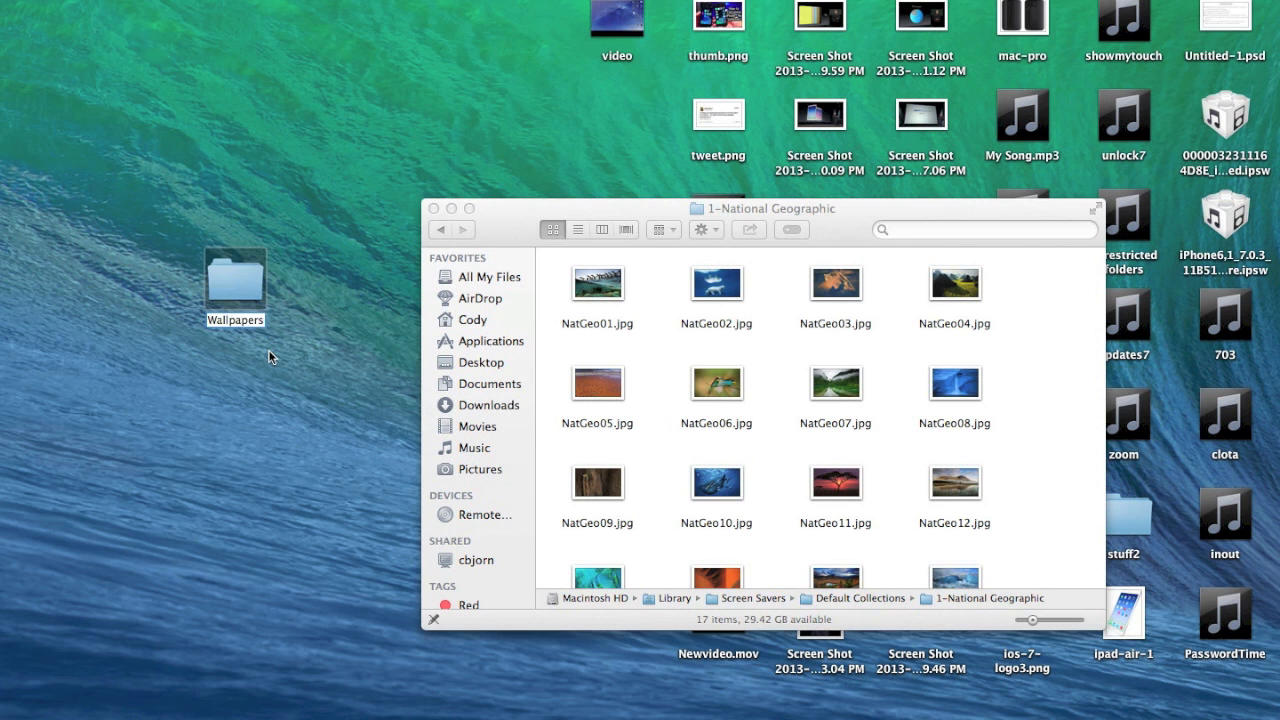
{"action": "scroll", "scroll_direction": "down", "scroll_amount": 3}
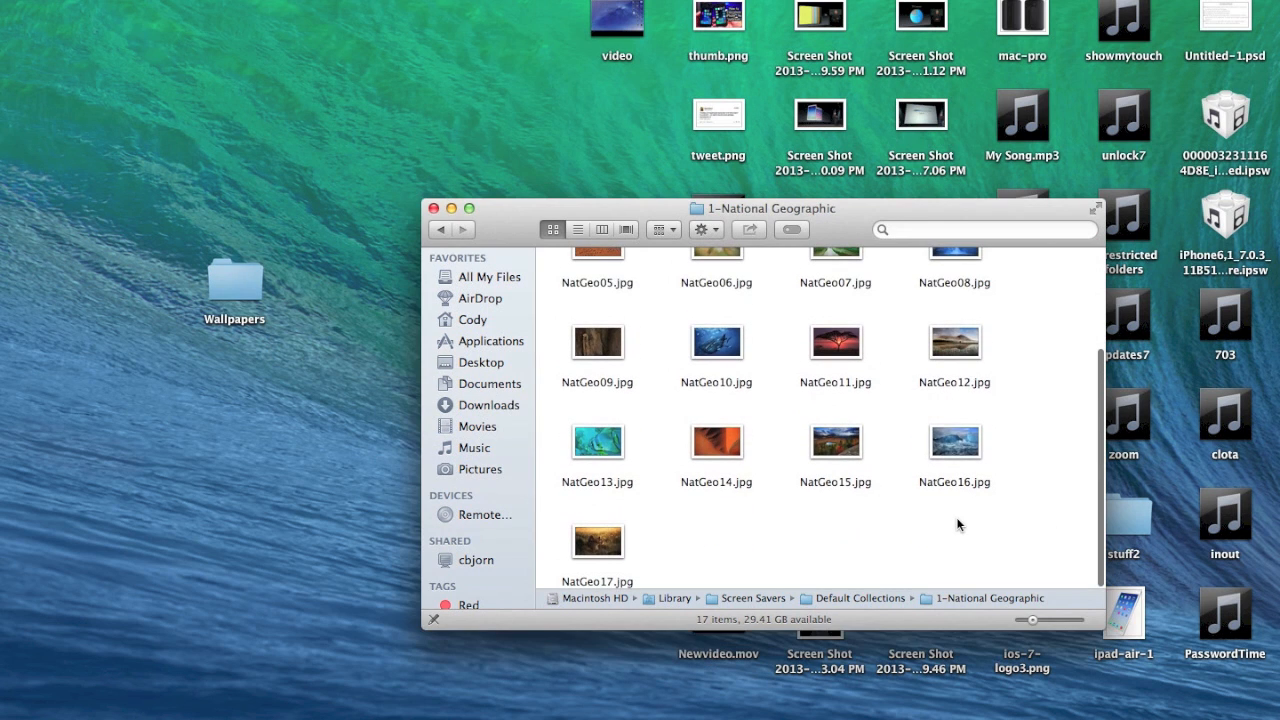
- Copy the NatGeo, Aerial, Cosmos and Nature Patterns images into Wallpapers, then close the window
{"action": "key", "text": "cmd+a"}
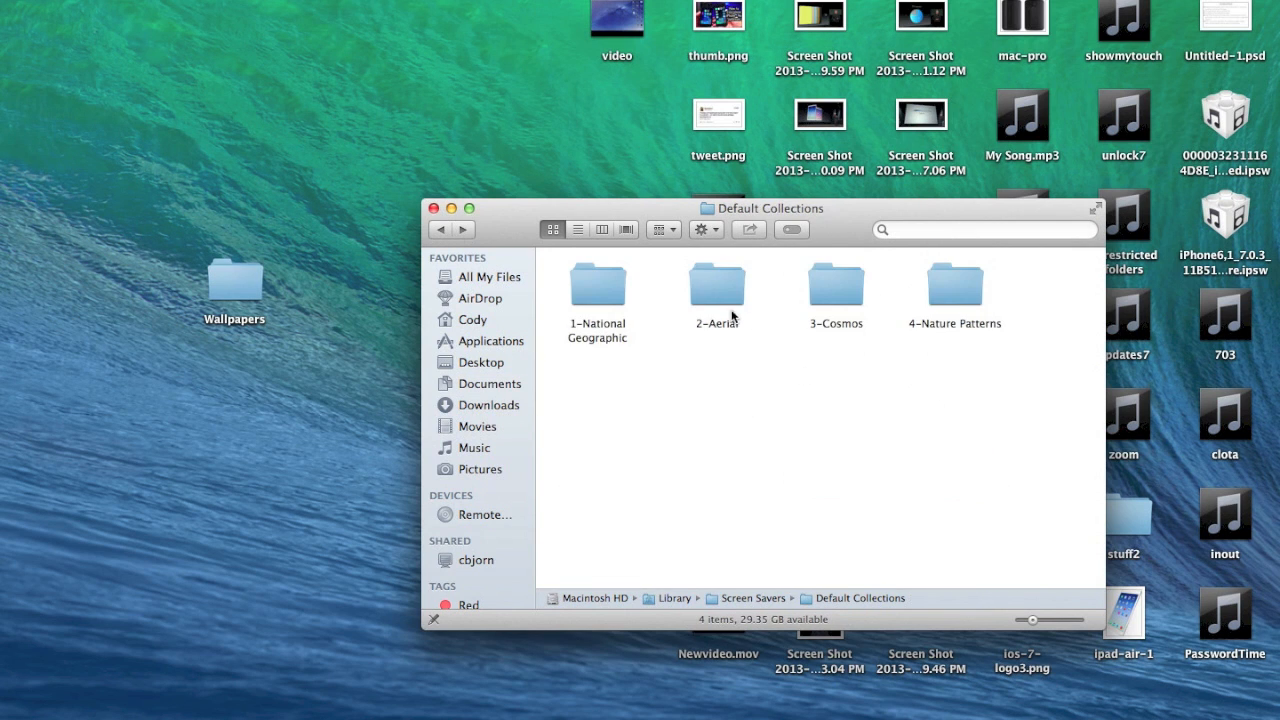
{"action": "double_click", "coordinate": [716, 284]}
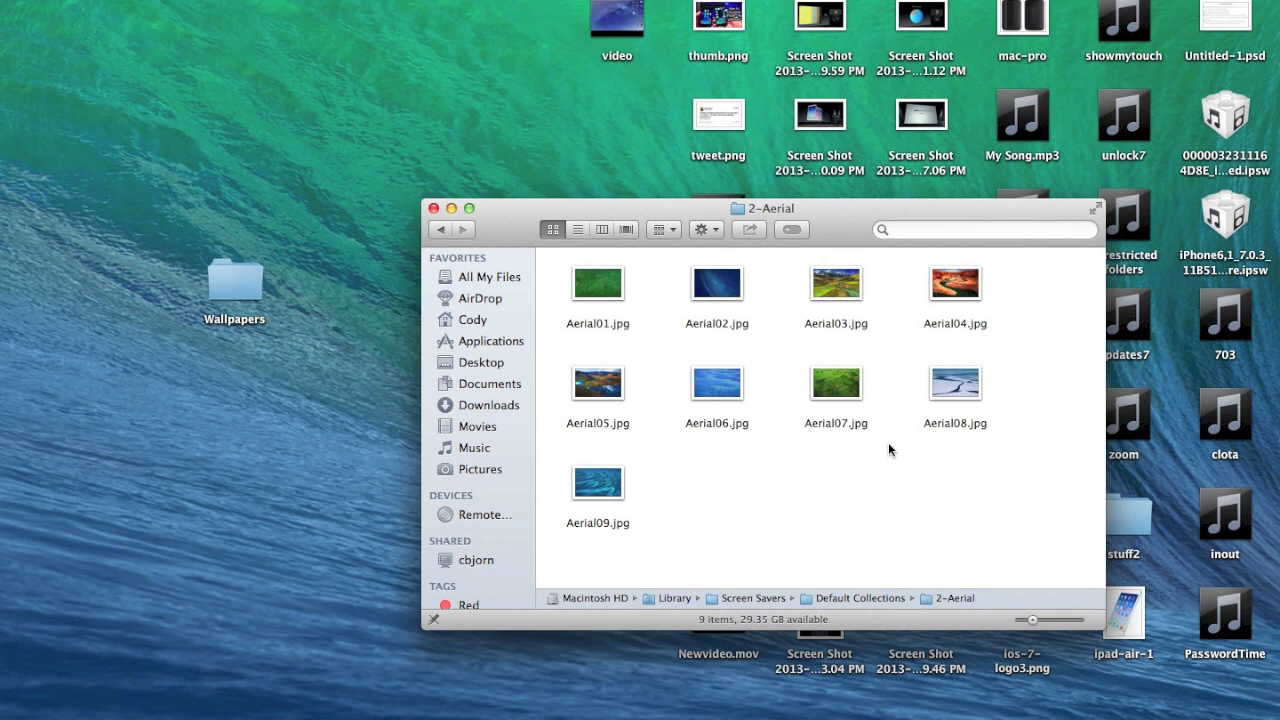
{"action": "mouse_move", "coordinate": [830, 414]}
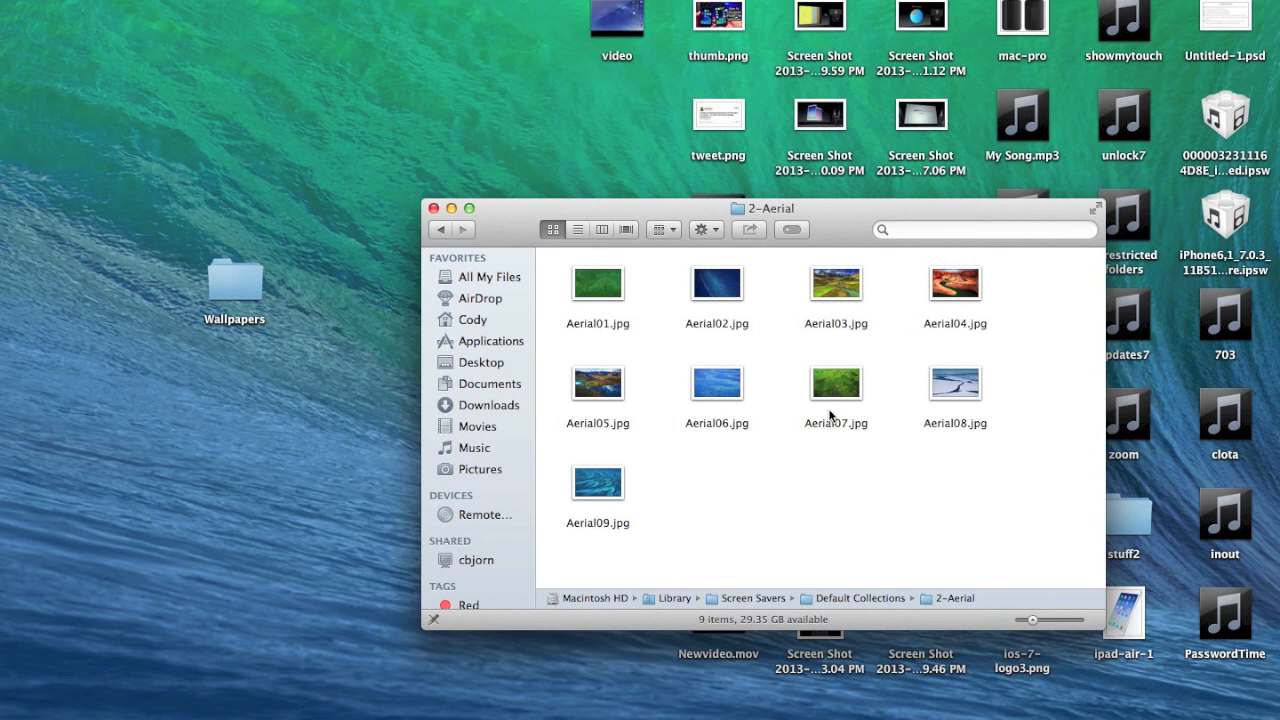
{"action": "left_click_drag", "start_coordinate": [836, 384], "coordinate": [370, 340]}
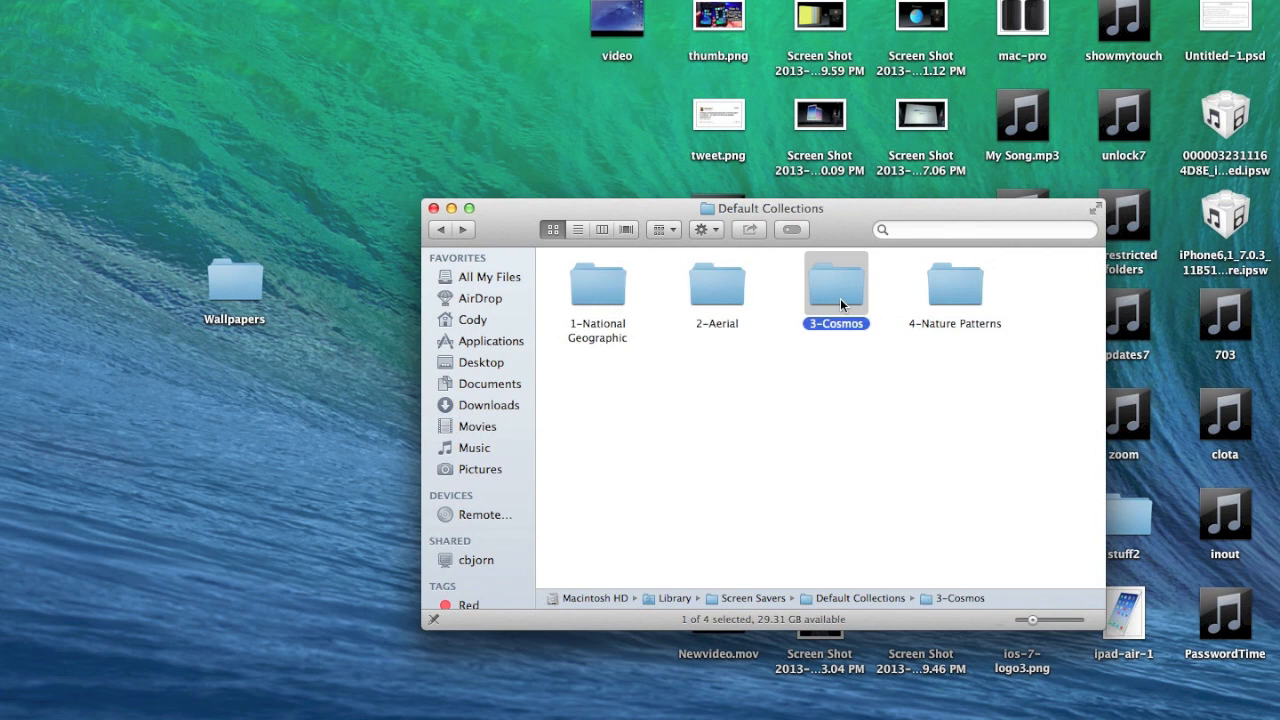
{"action": "double_click", "coordinate": [836, 282]}
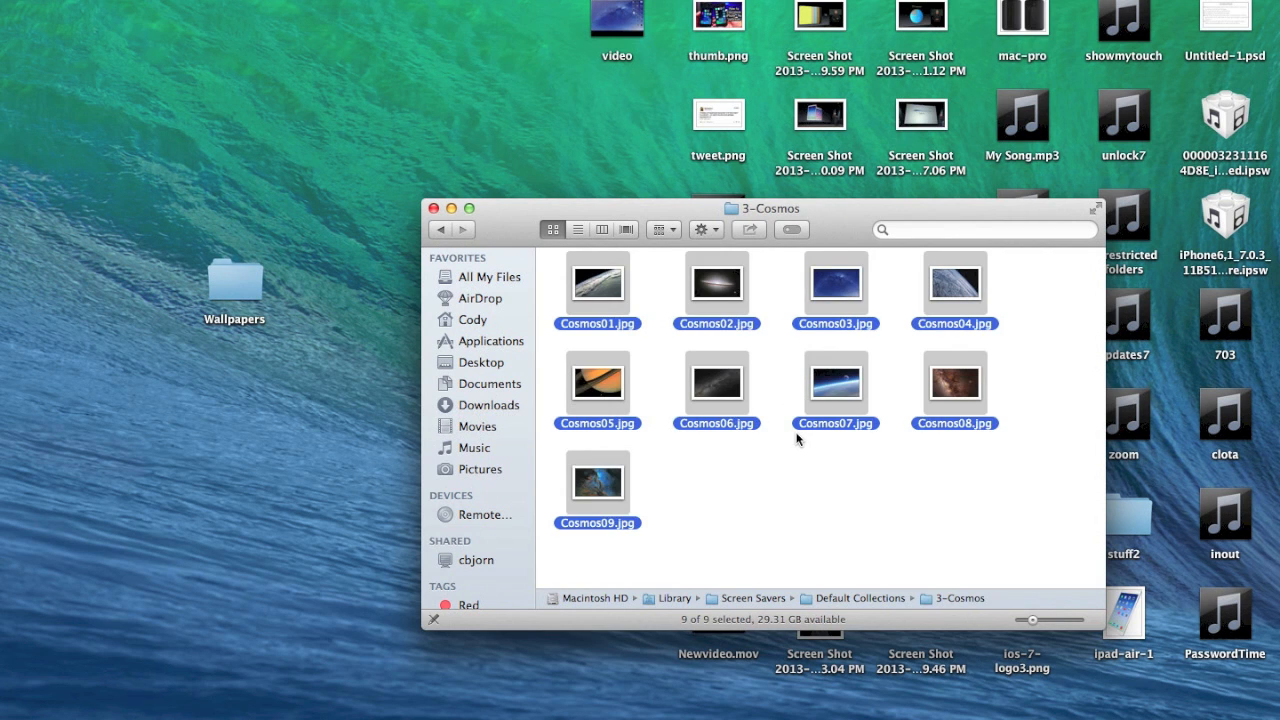
{"action": "mouse_move", "coordinate": [560, 288]}
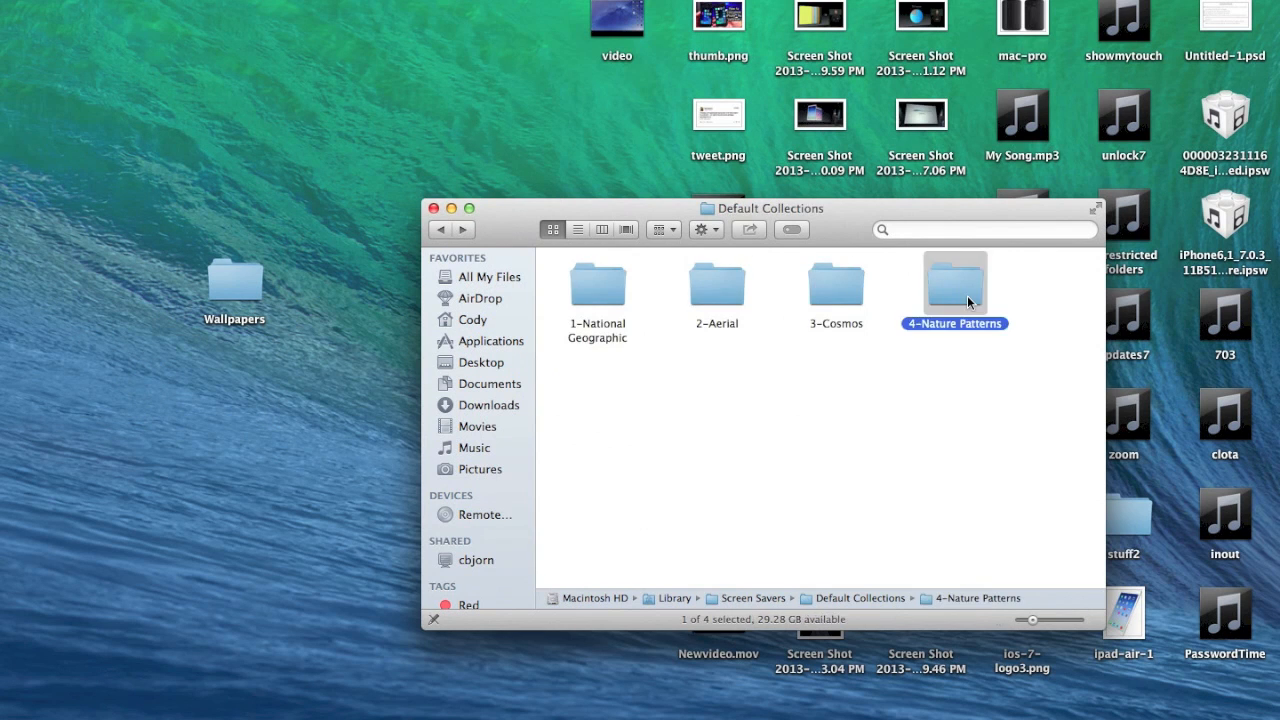
{"action": "double_click", "coordinate": [954, 284]}
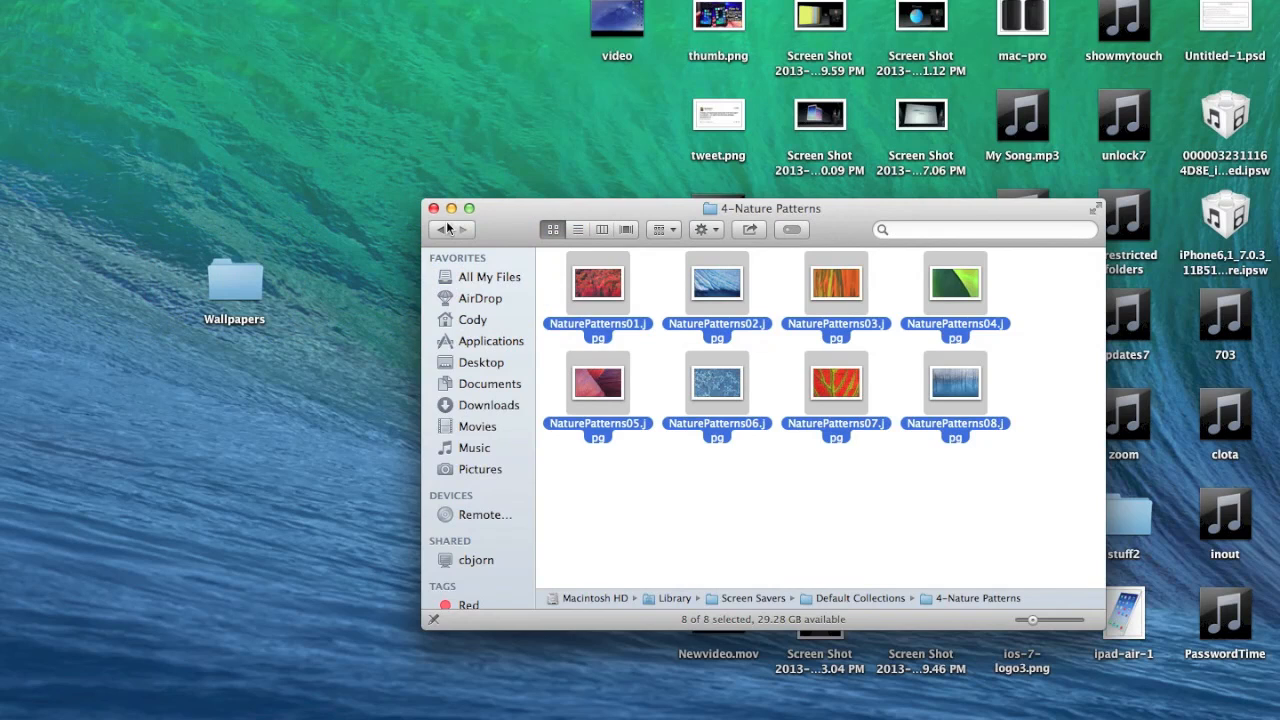
{"action": "left_click", "coordinate": [452, 208]}
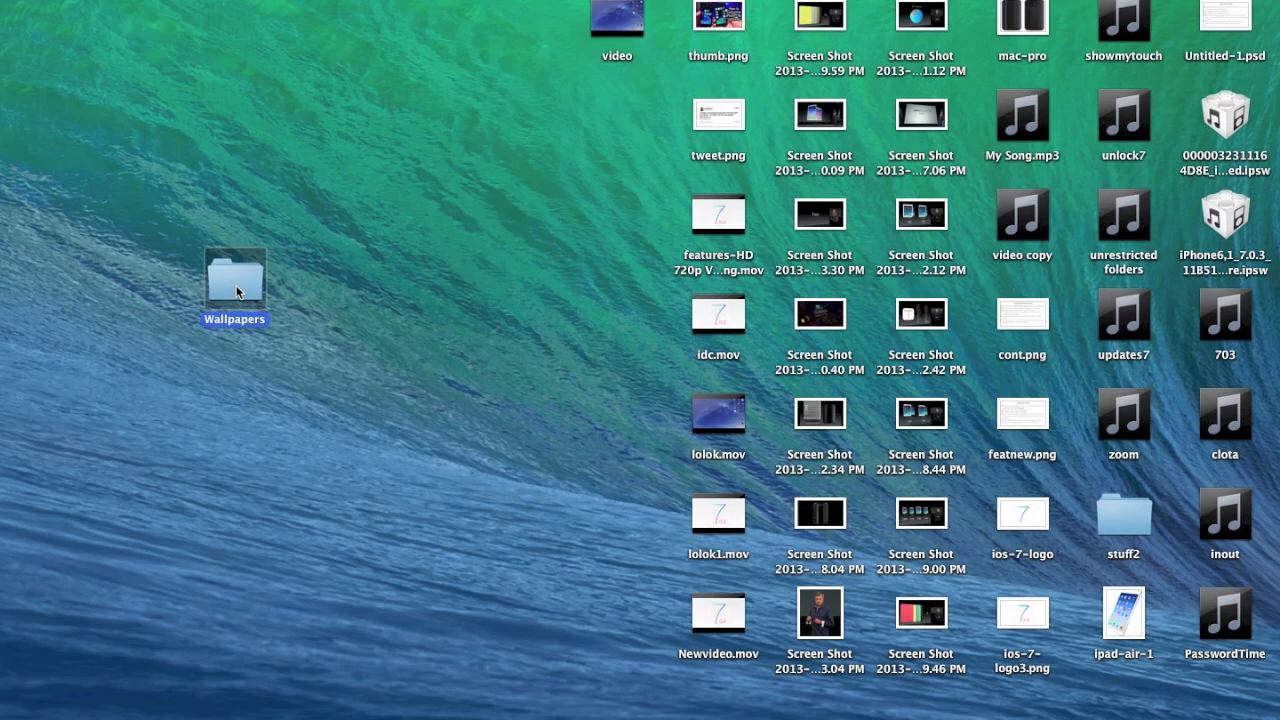
- Browse the Wallpapers folder's copied images and bring up options for NatGeo02.jpg
{"action": "double_click", "coordinate": [236, 278]}
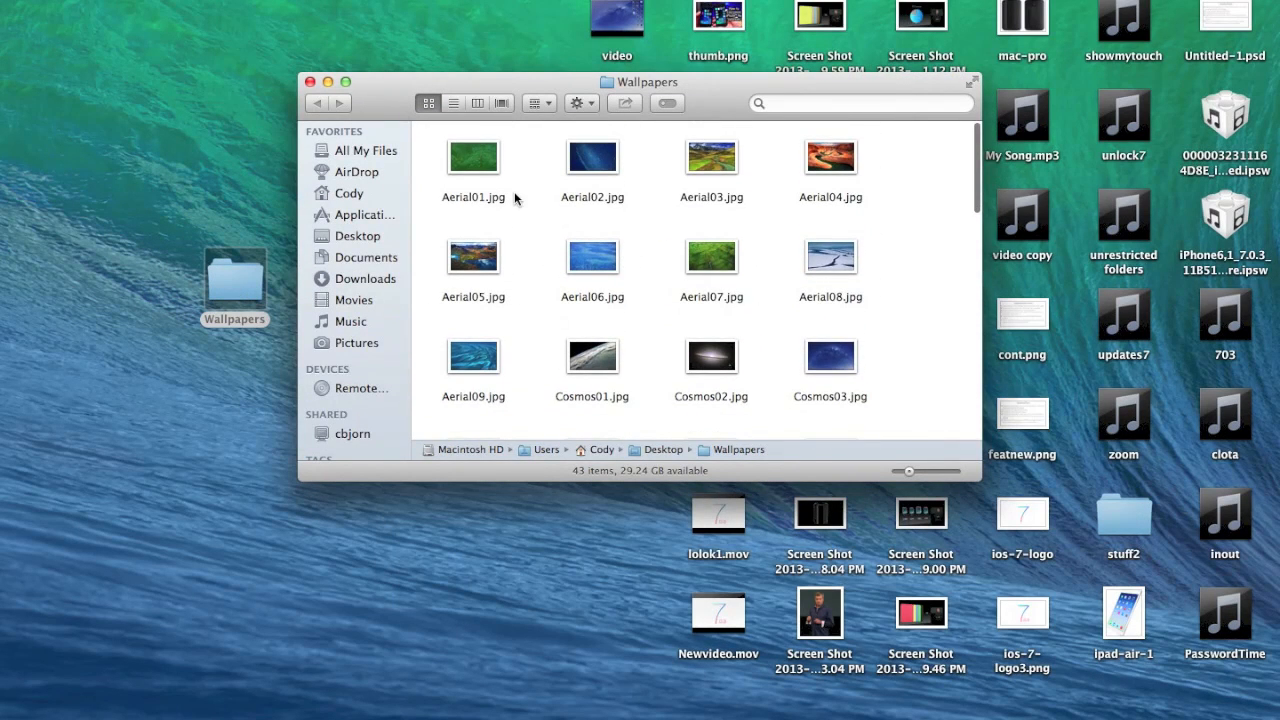
{"action": "scroll", "scroll_direction": "down", "scroll_amount": 3}
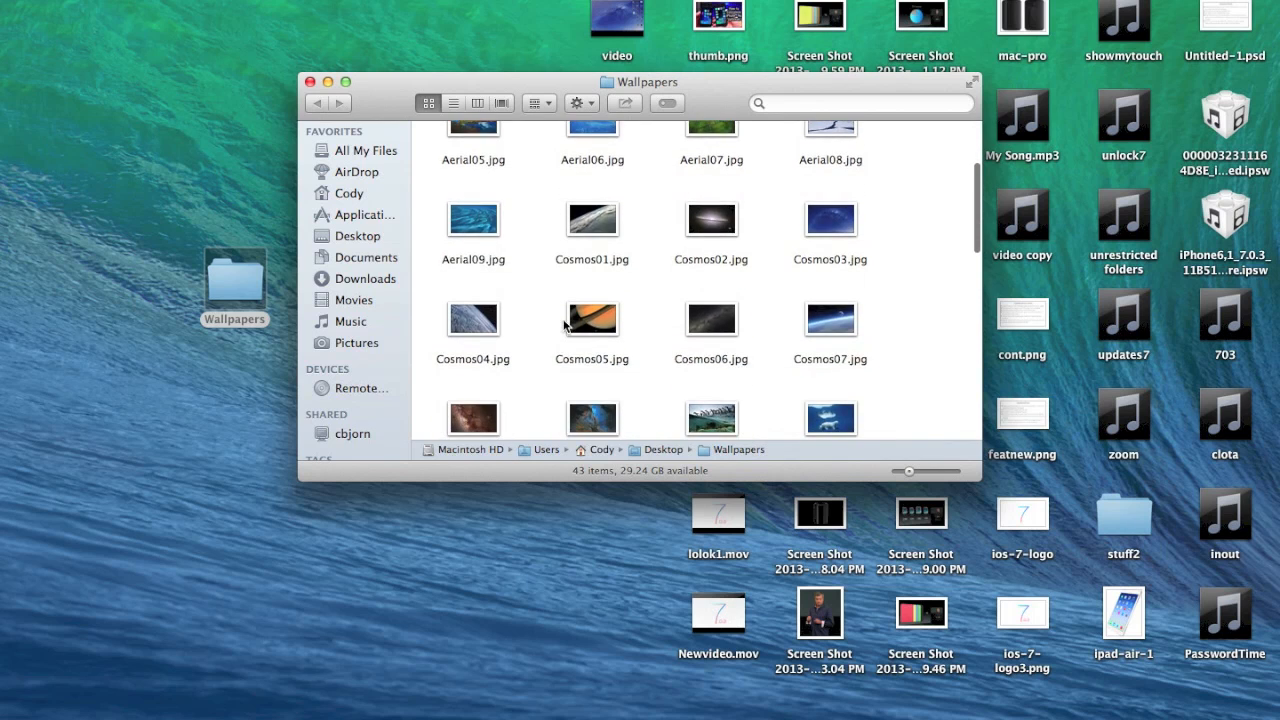
{"action": "scroll", "scroll_direction": "down", "scroll_amount": 3}
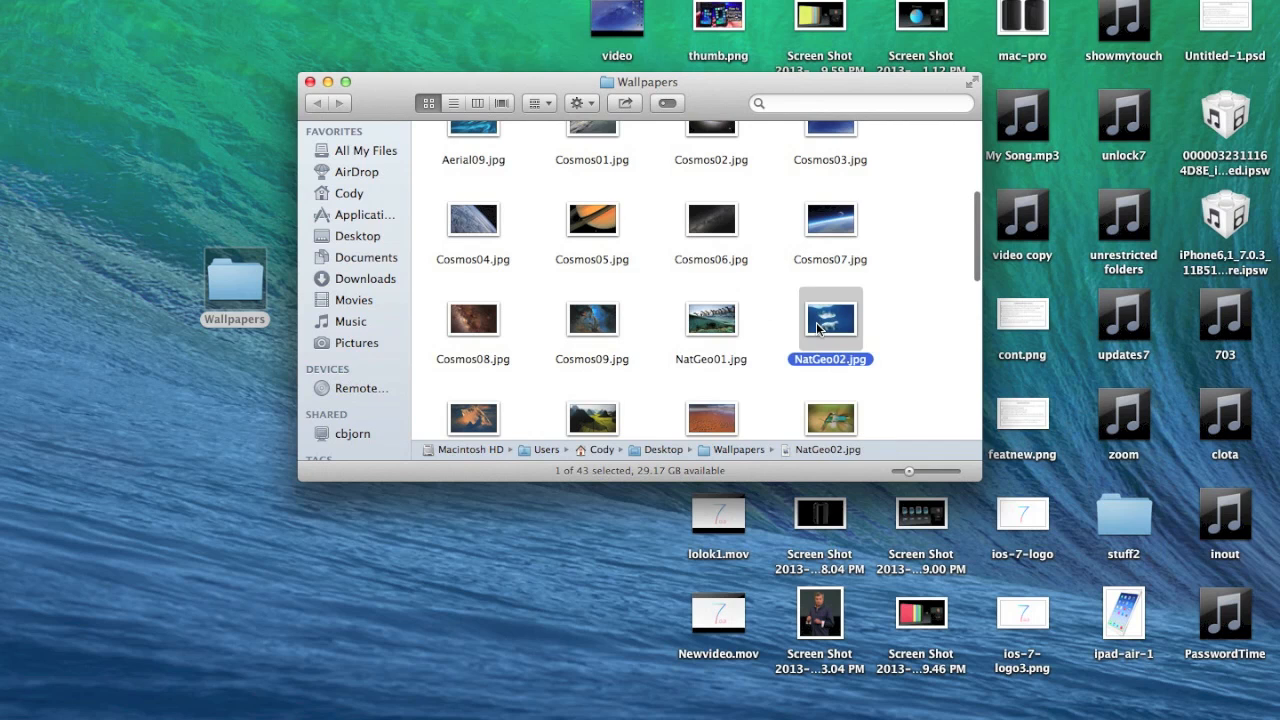
{"action": "right_click", "coordinate": [830, 320]}
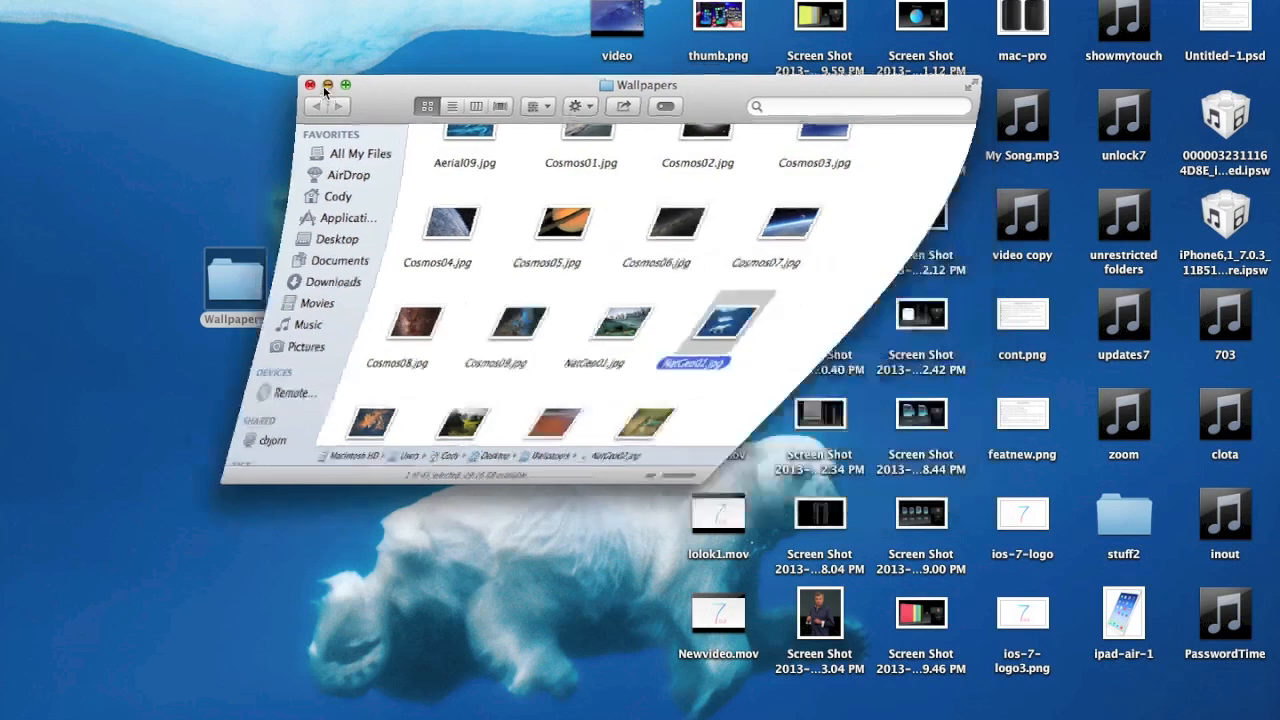
- Close the Wallpapers window and drag the Wallpapers folder lower on the desktop
{"action": "left_click", "coordinate": [310, 90]}
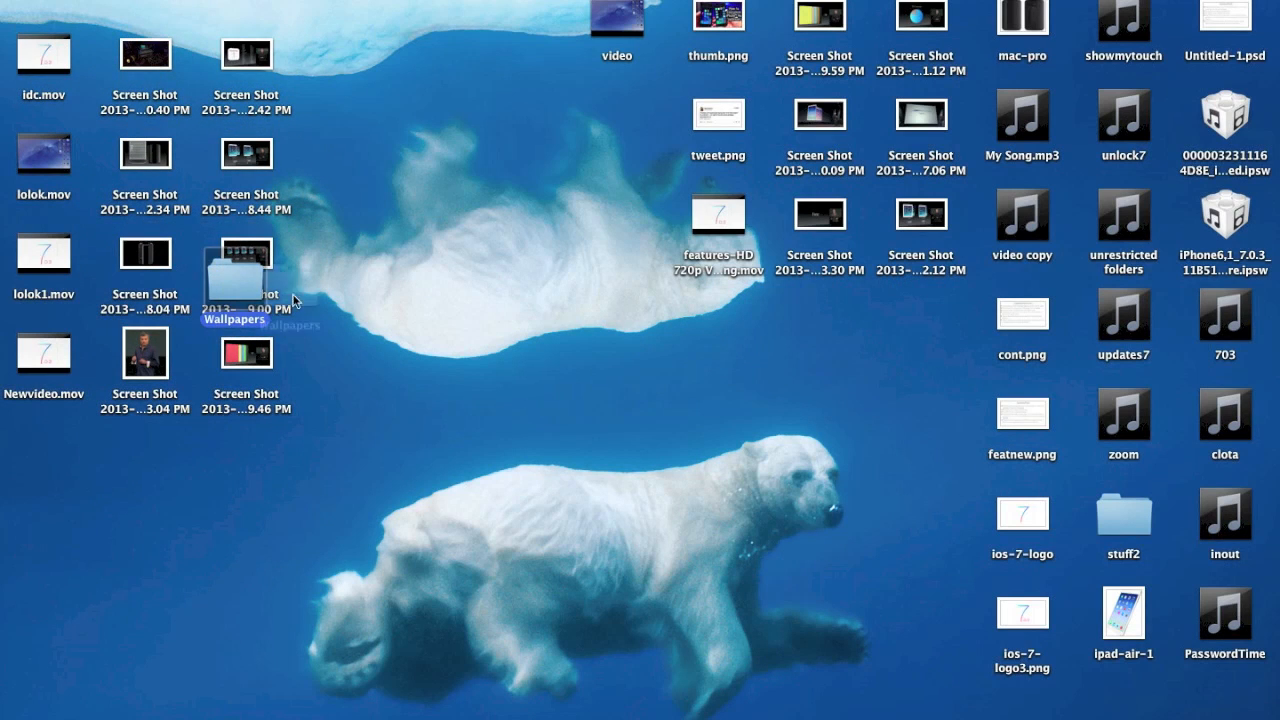
{"action": "left_click_drag", "start_coordinate": [236, 280], "coordinate": [238, 464]}
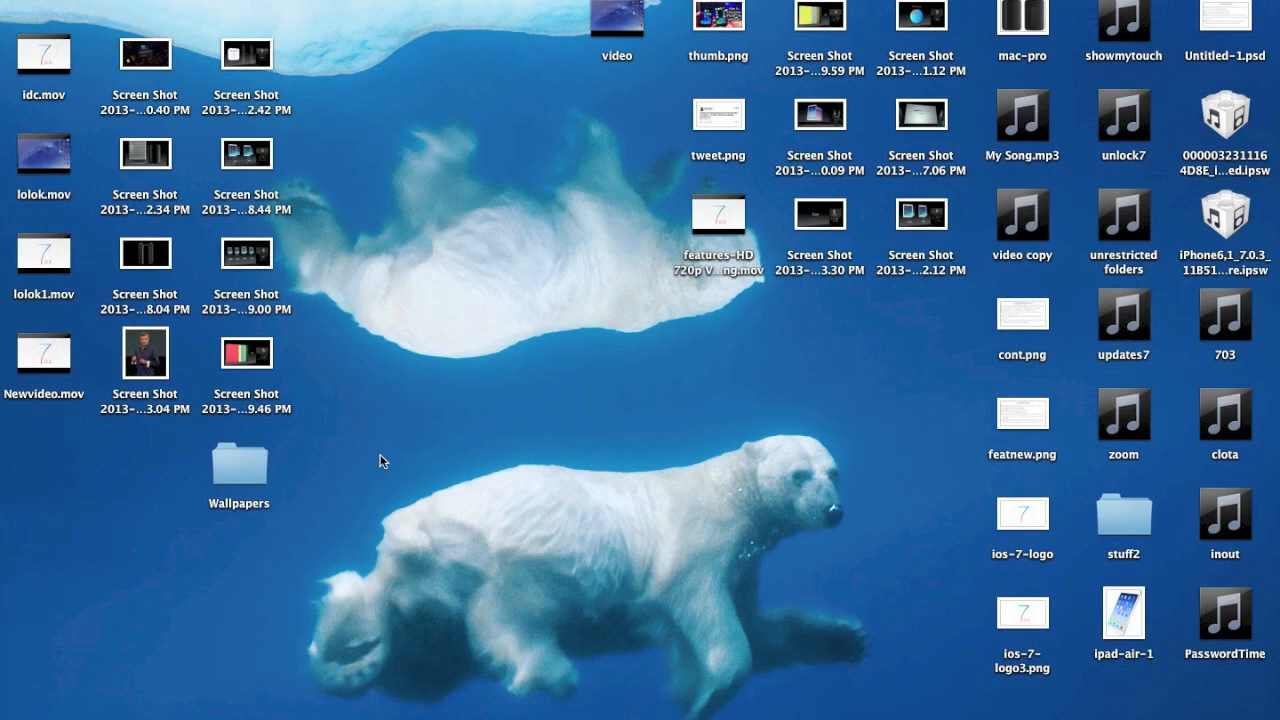